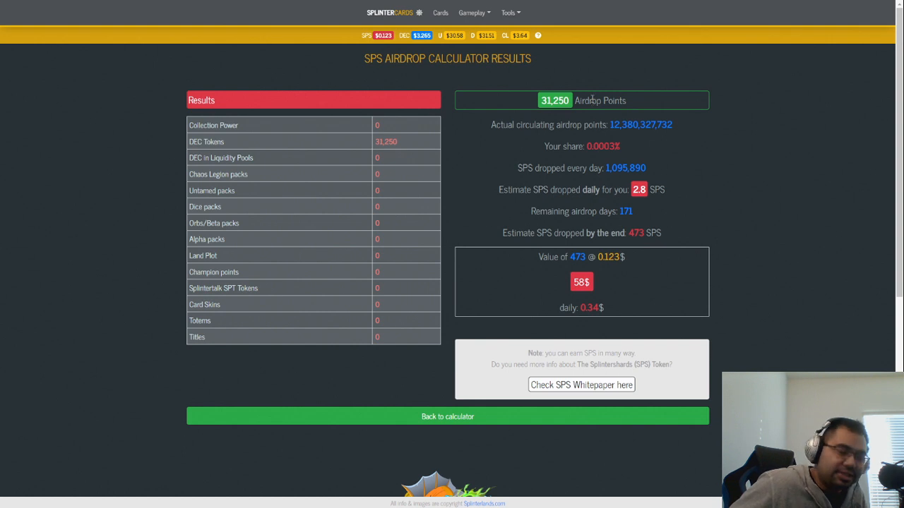
mouse_move(507, 168)
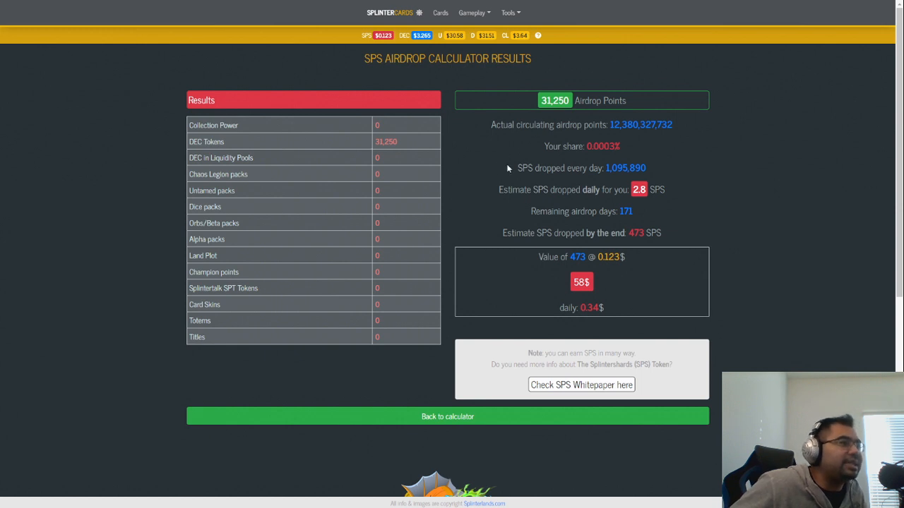
mouse_move(521, 144)
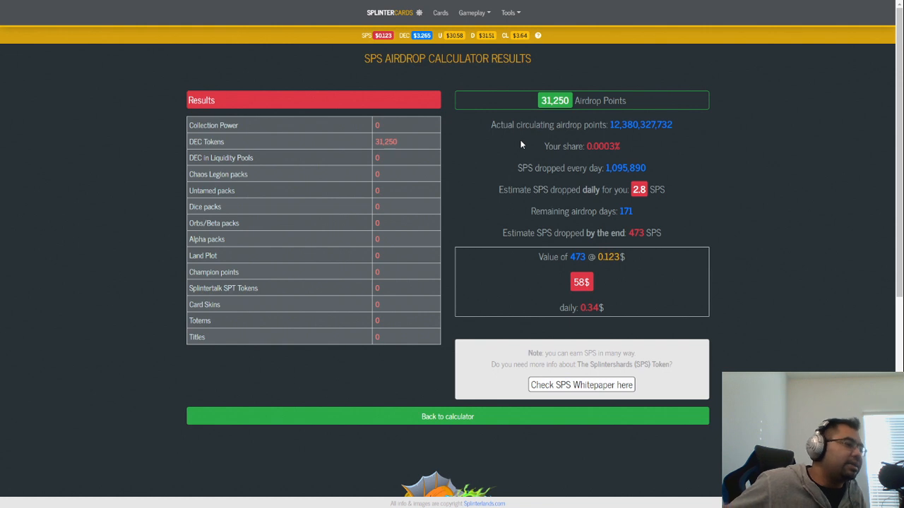
mouse_move(530, 144)
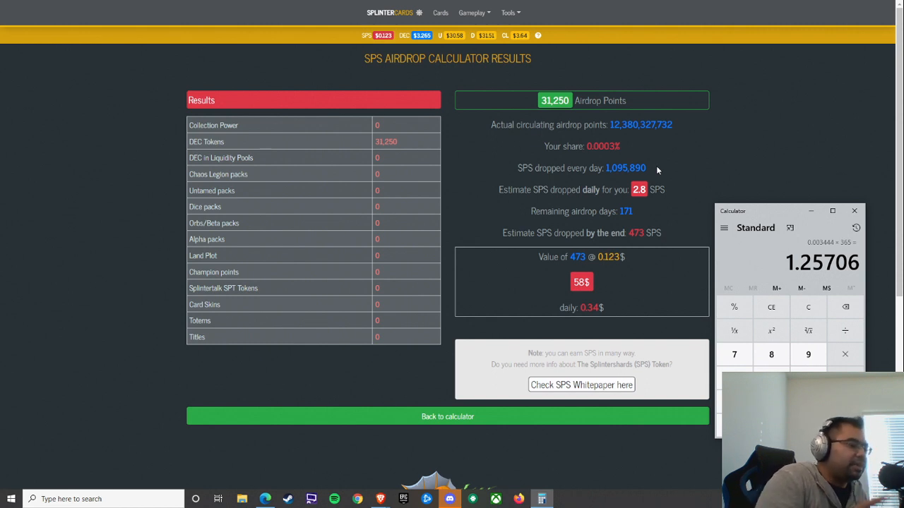
mouse_move(643, 156)
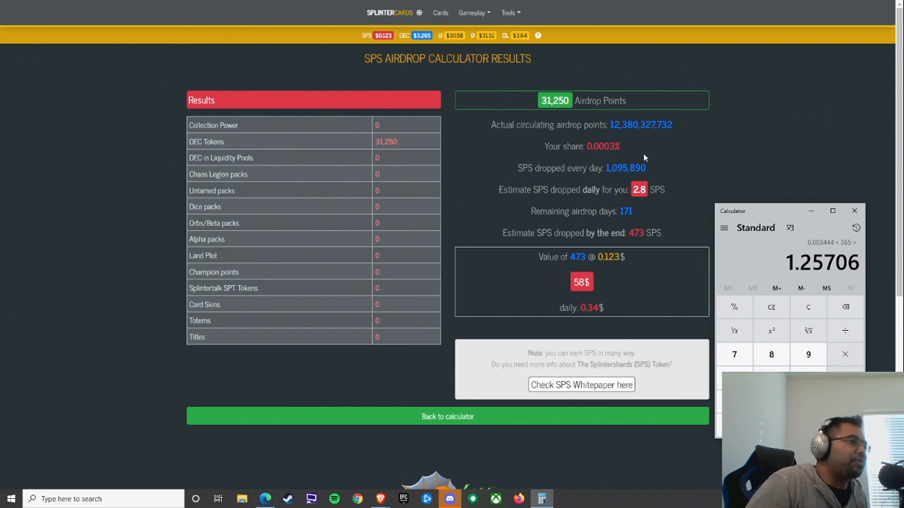
mouse_move(713, 138)
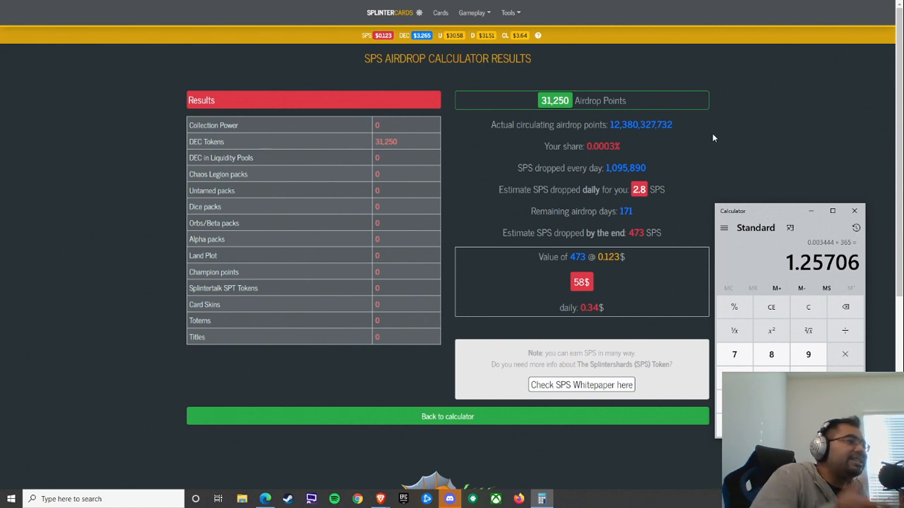
mouse_move(713, 130)
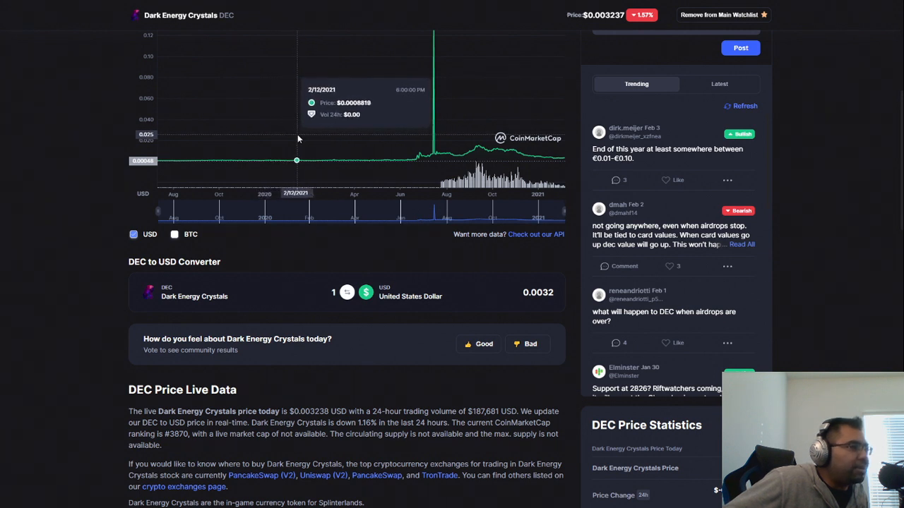
mouse_move(465, 206)
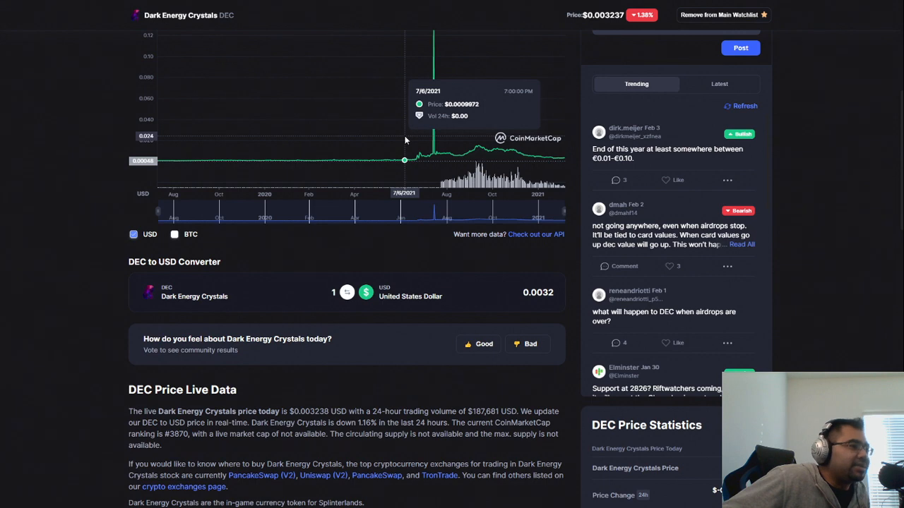
- Scroll the Dark Energy Crystals page back up to the DEC to USD price chart
scroll("up", 3)
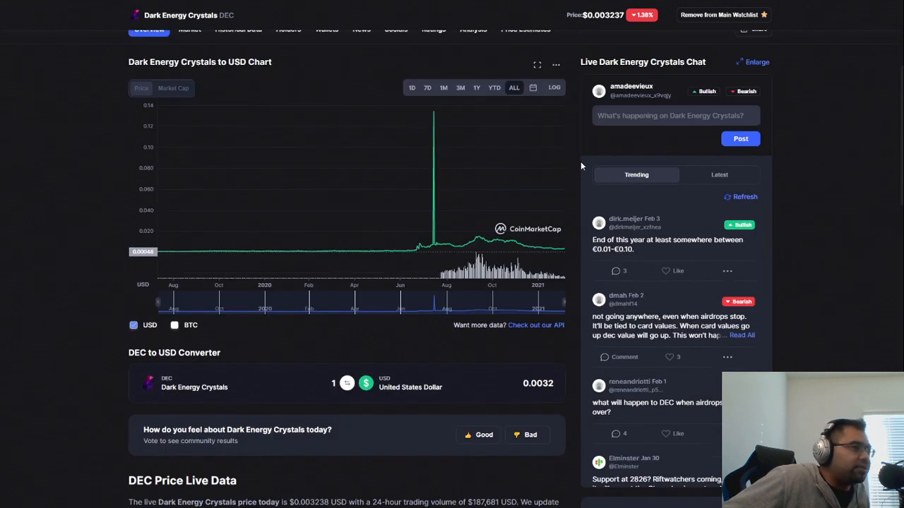
scroll("up", 3)
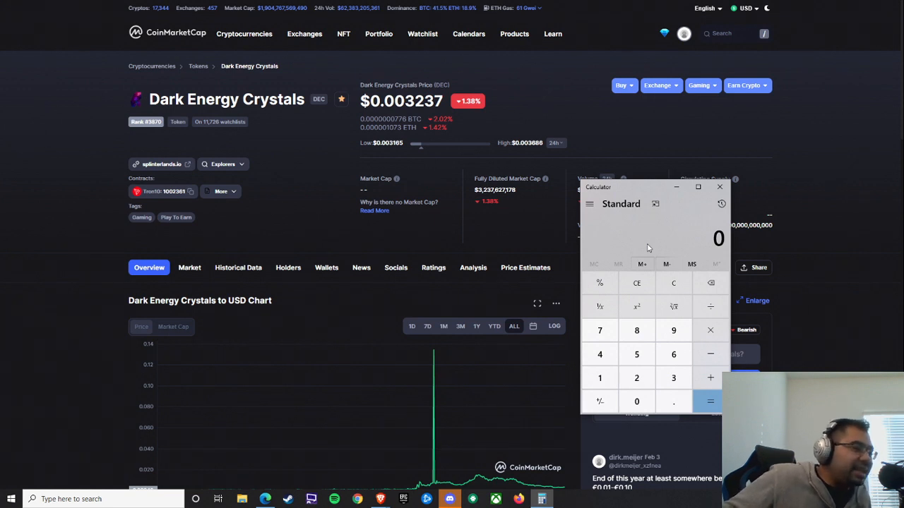
- Work out 0.15625 minus 1 in Calculator, giving -0.84375 as the drop to half the peg
left_click(672, 401)
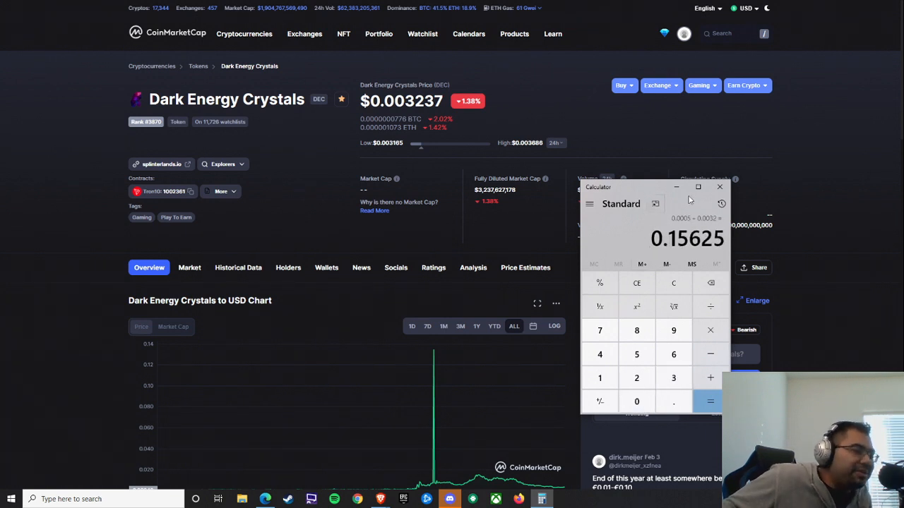
left_click(709, 401)
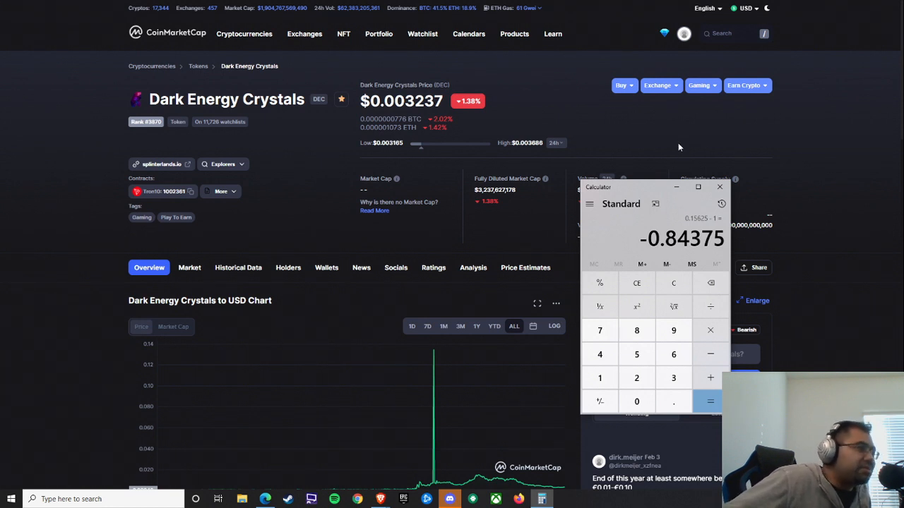
mouse_move(680, 226)
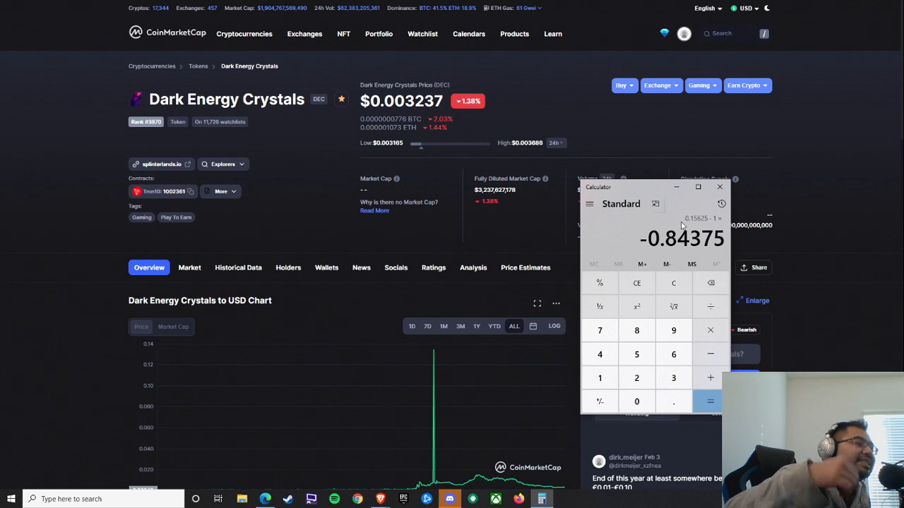